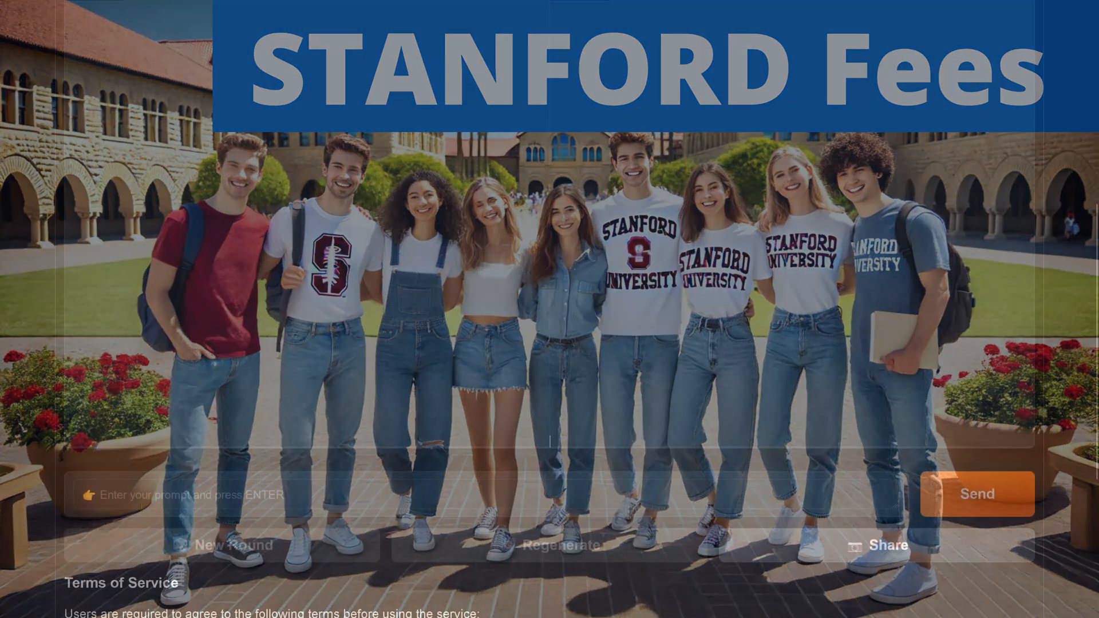
# - Let the battle answers finish and reveal yi-large and gpt-4o-2024-05-13 as the models
pyautogui.click(976, 494)
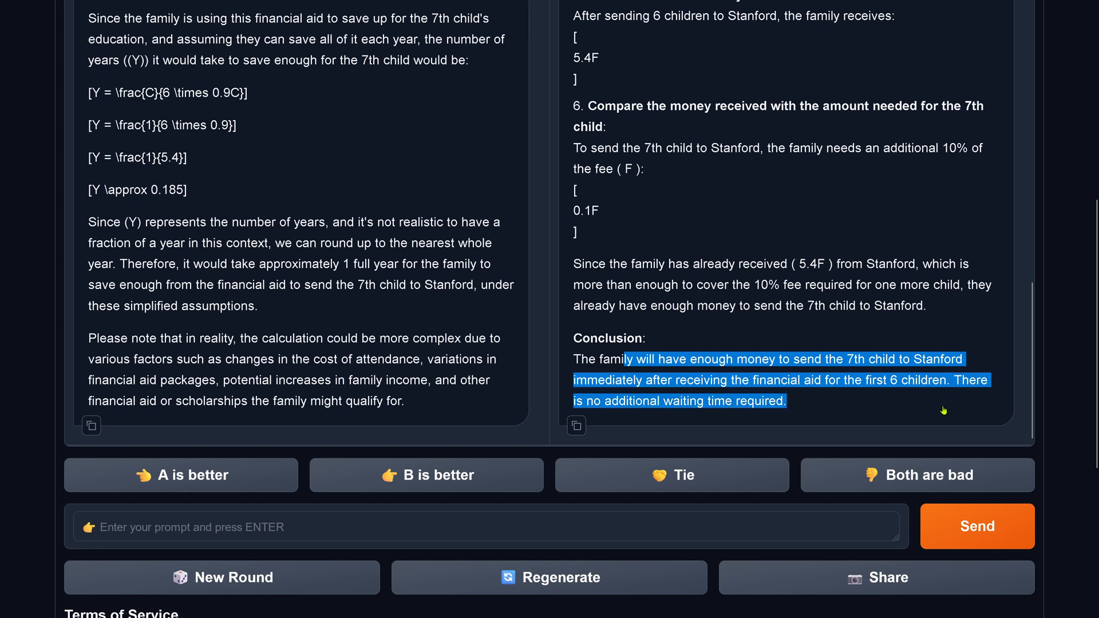
pyautogui.moveTo(917, 476)
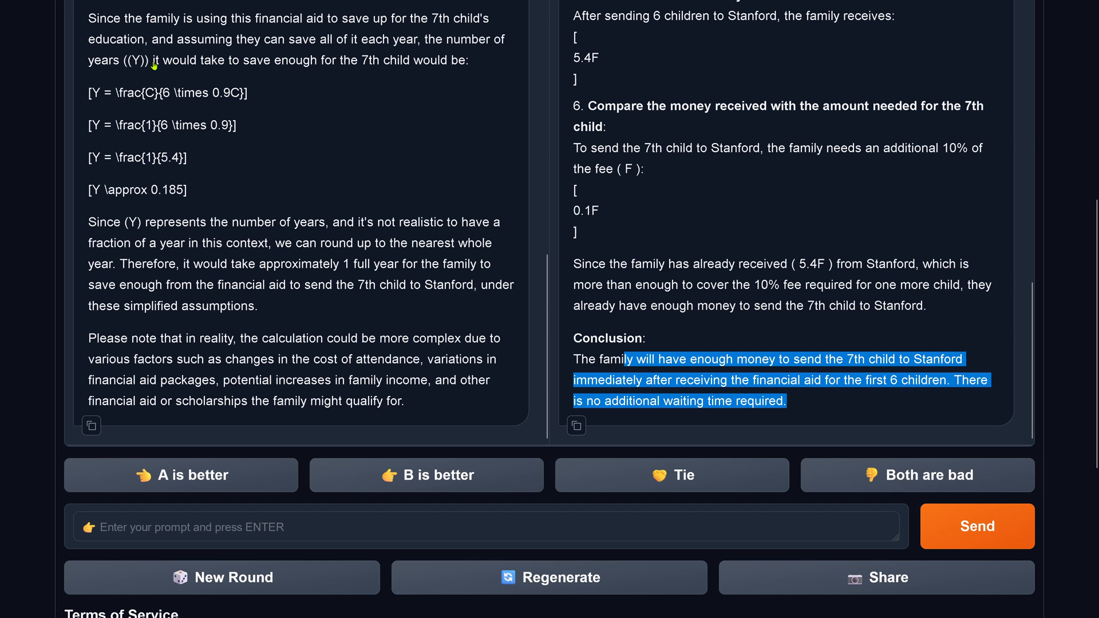
pyautogui.moveTo(211, 21)
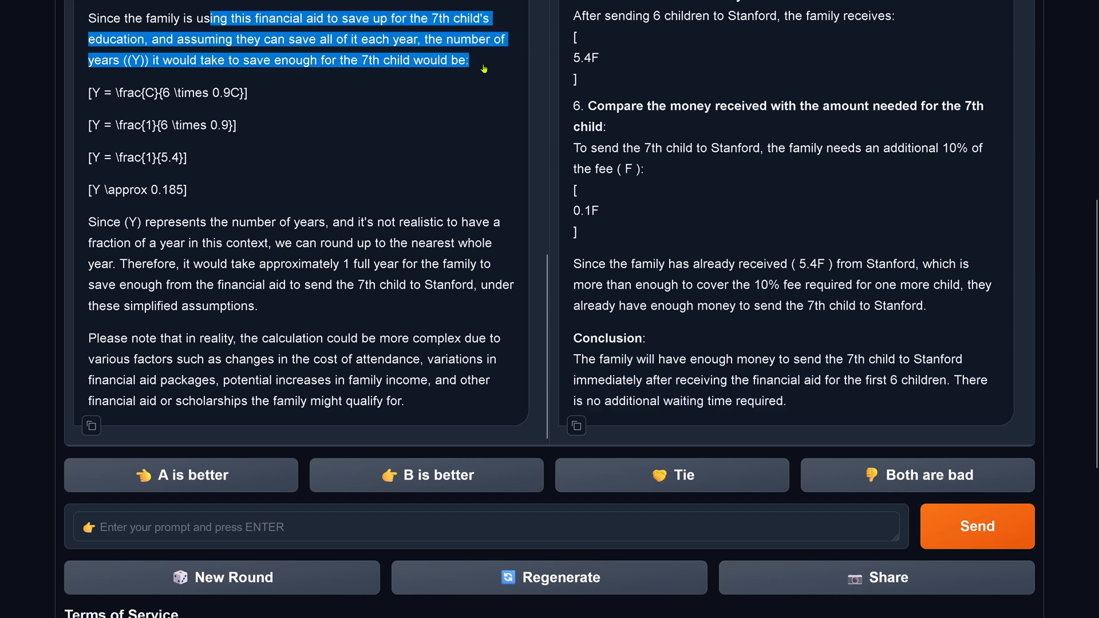
pyautogui.moveTo(350, 128)
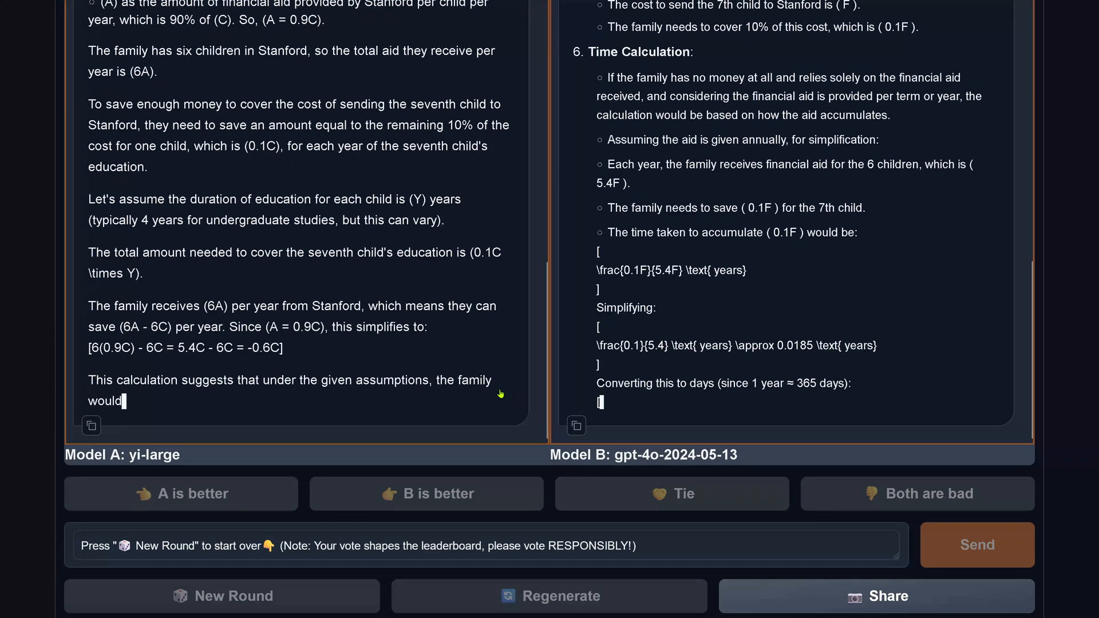
pyautogui.scroll(-3)
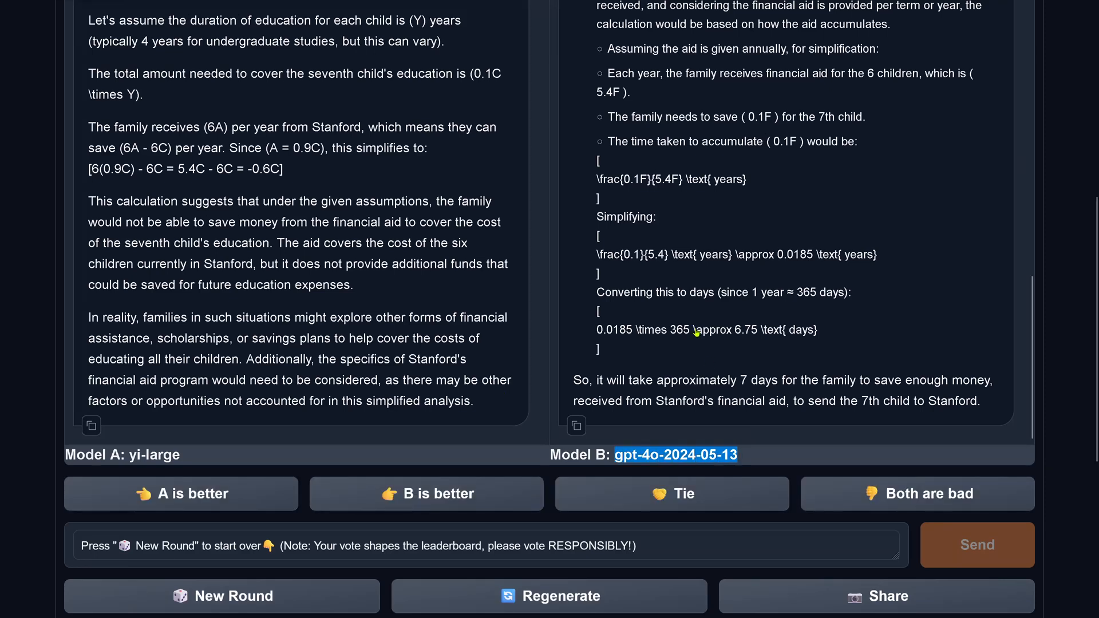
pyautogui.moveTo(612, 381)
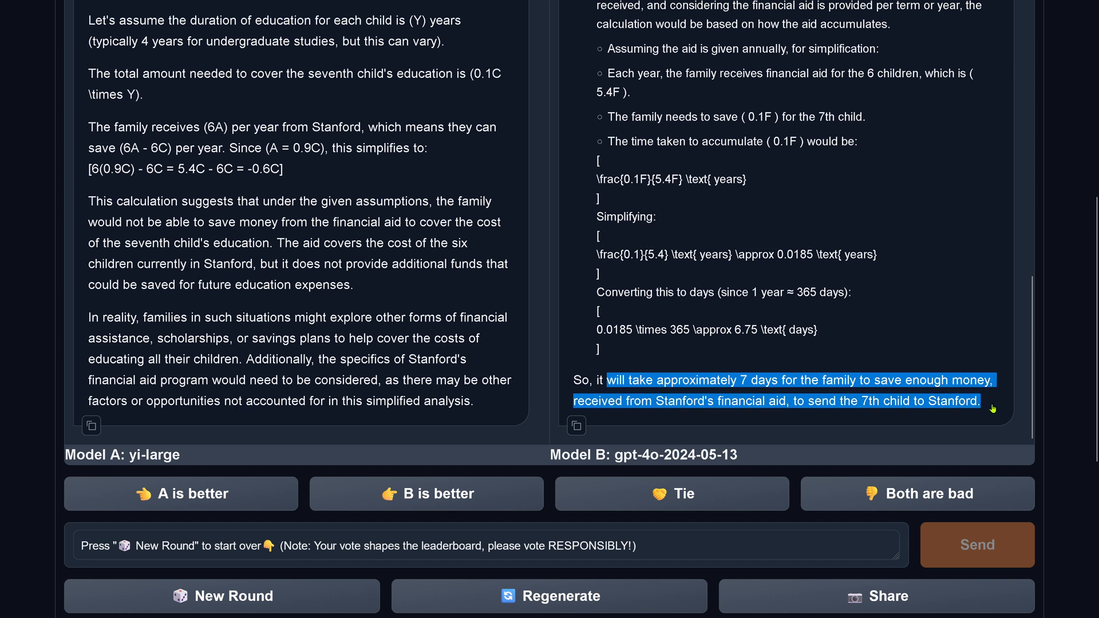
pyautogui.moveTo(972, 340)
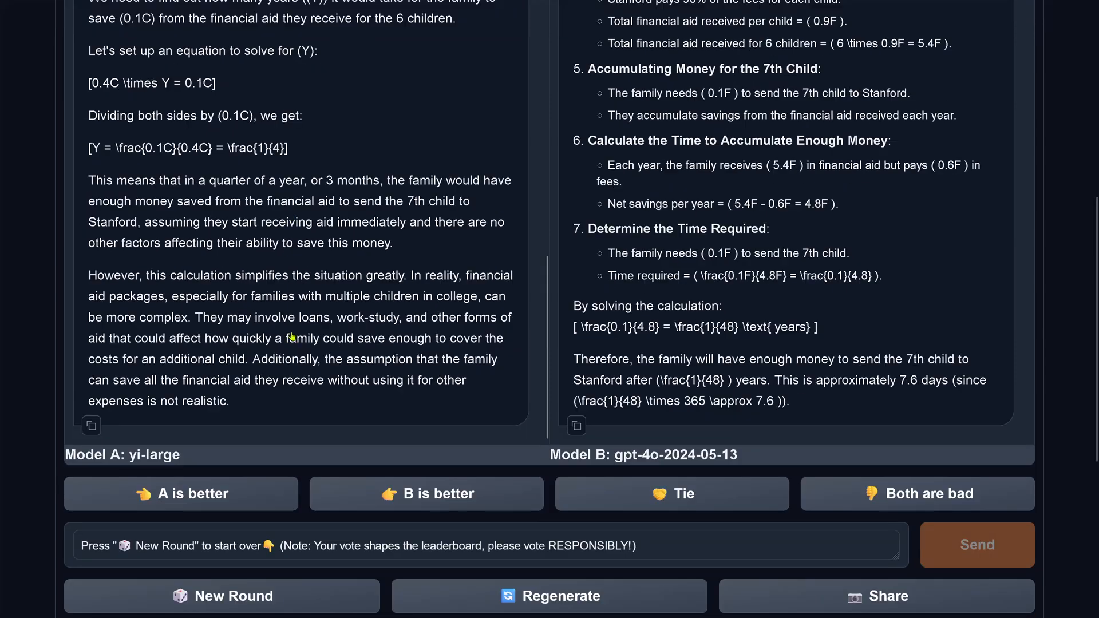
pyautogui.moveTo(210, 184)
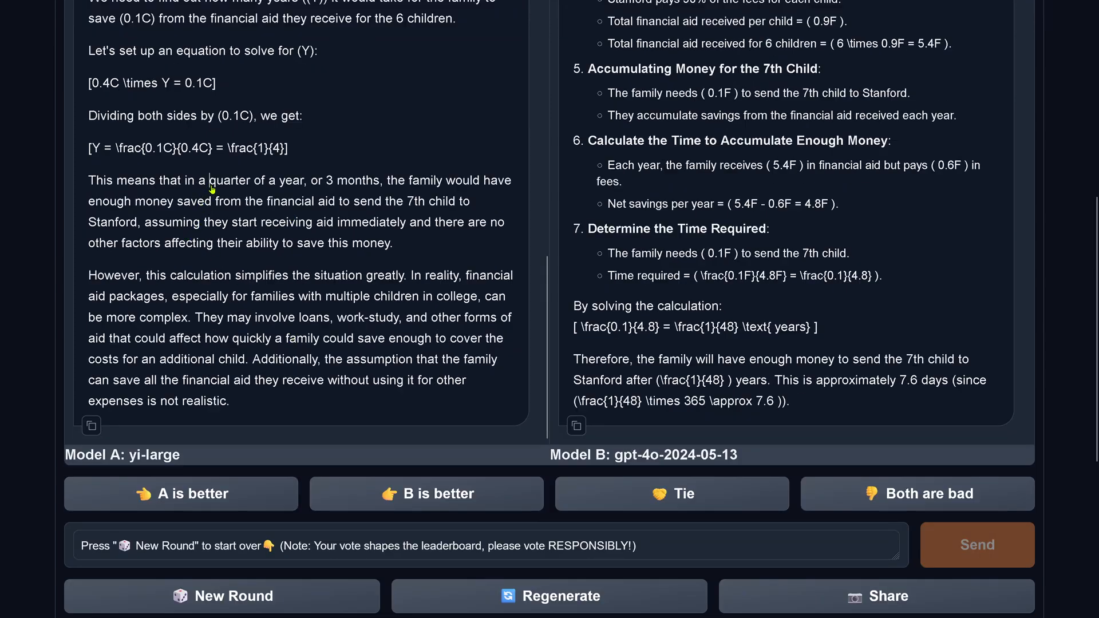
# - Highlight yi-large's three-month conclusion in the regenerated answer
pyautogui.moveTo(210, 181); pyautogui.dragTo(346, 201)
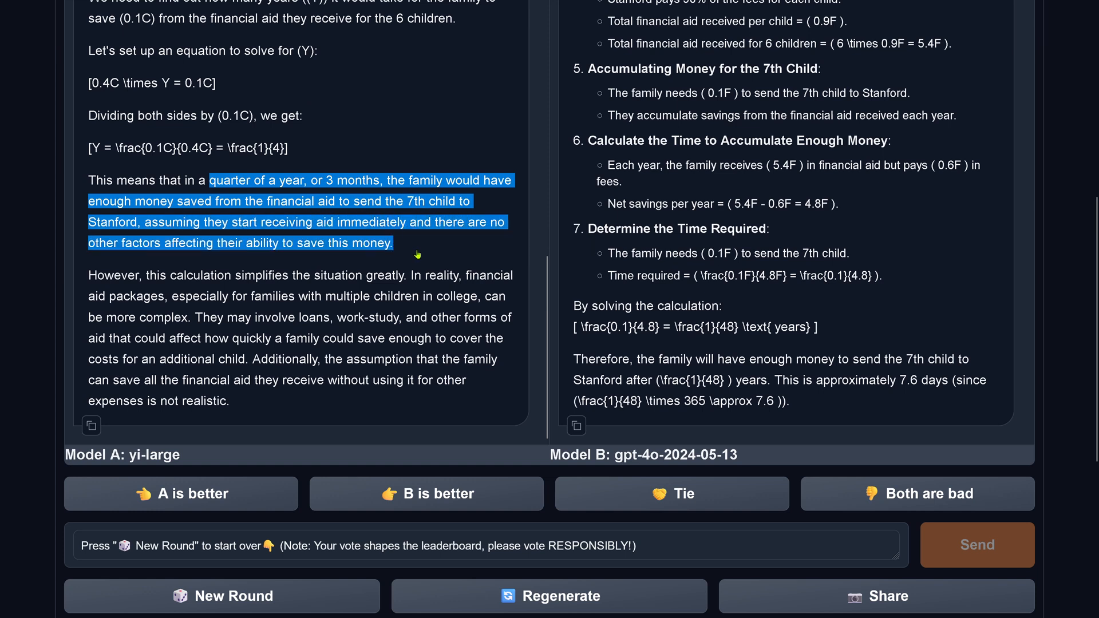
pyautogui.moveTo(615, 404)
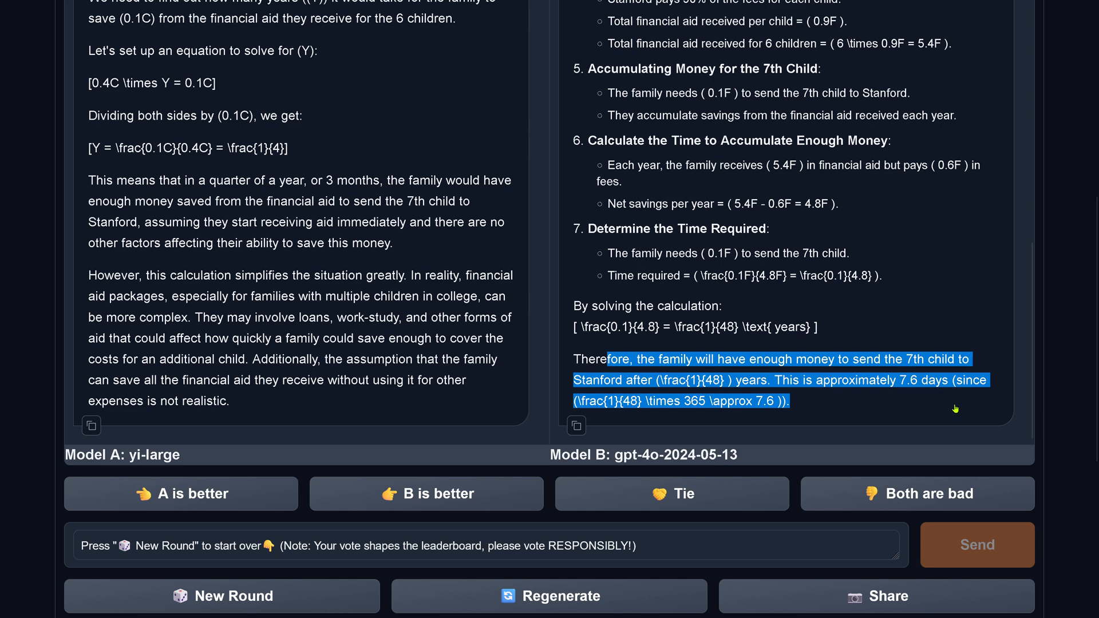
# - In side-by-side mode, choose gpt-4o-2024-05-13 as Model A and claude-3-opus-20240229 as Model B
pyautogui.scroll(3)
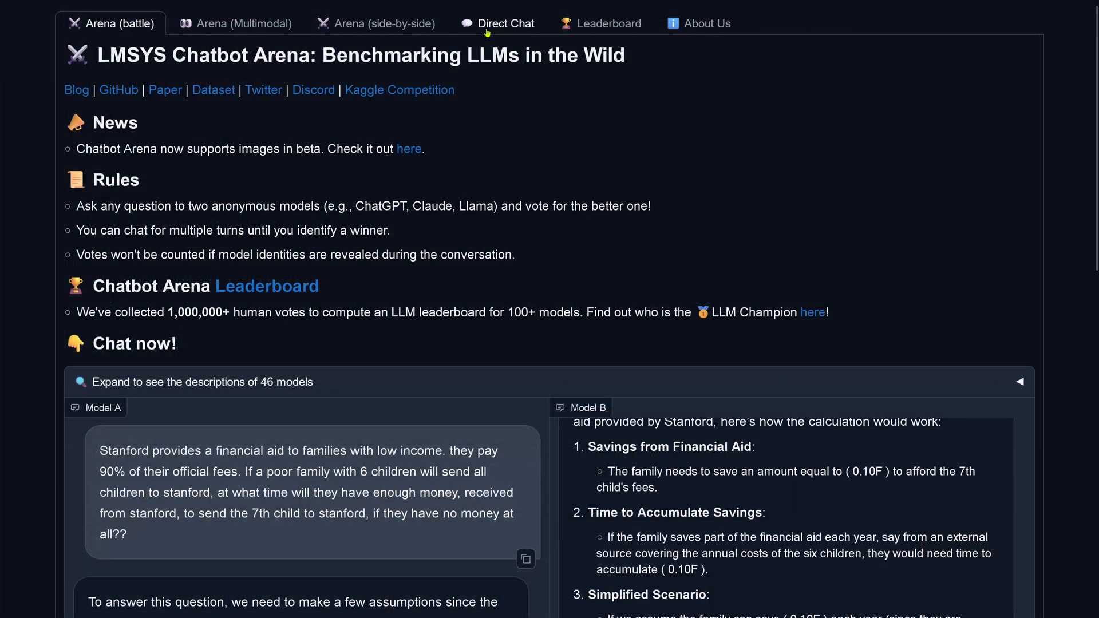
pyautogui.click(377, 23)
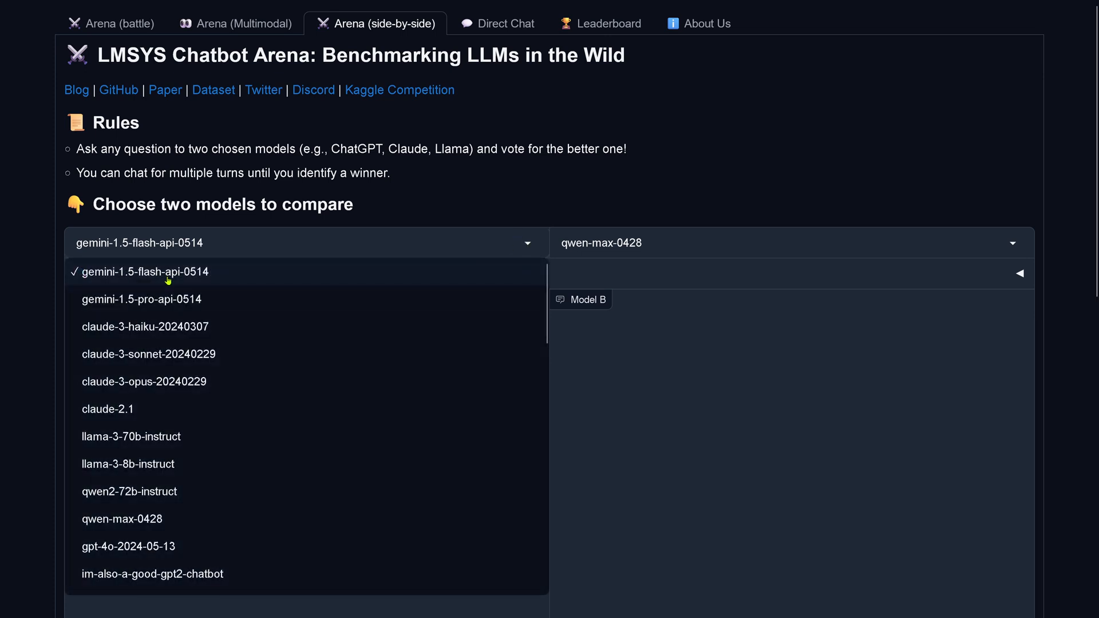
pyautogui.moveTo(233, 452)
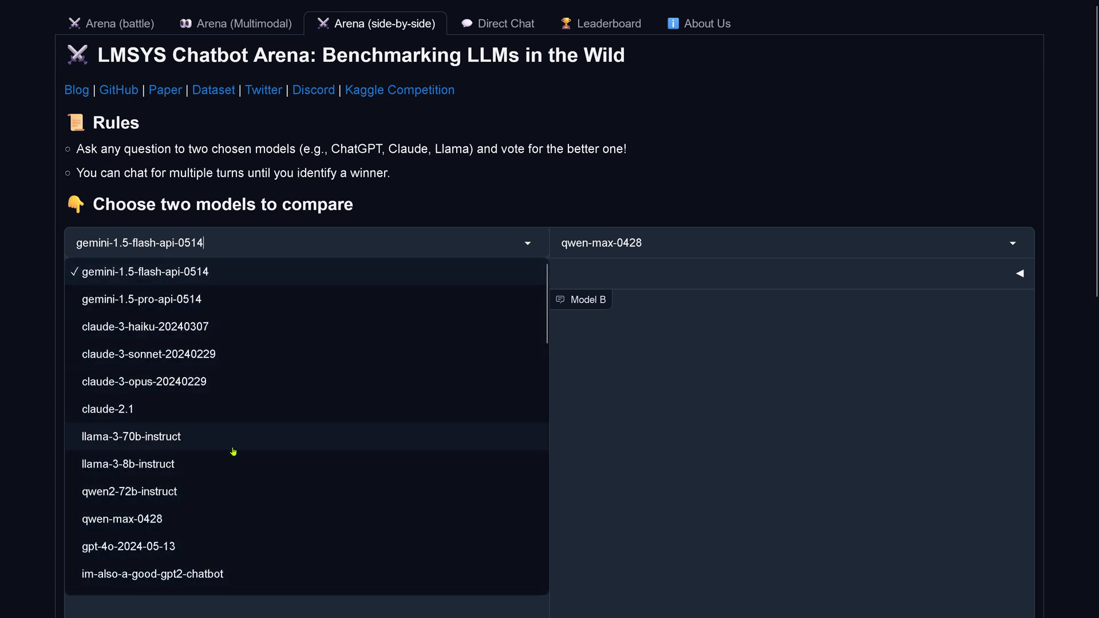
pyautogui.click(129, 546)
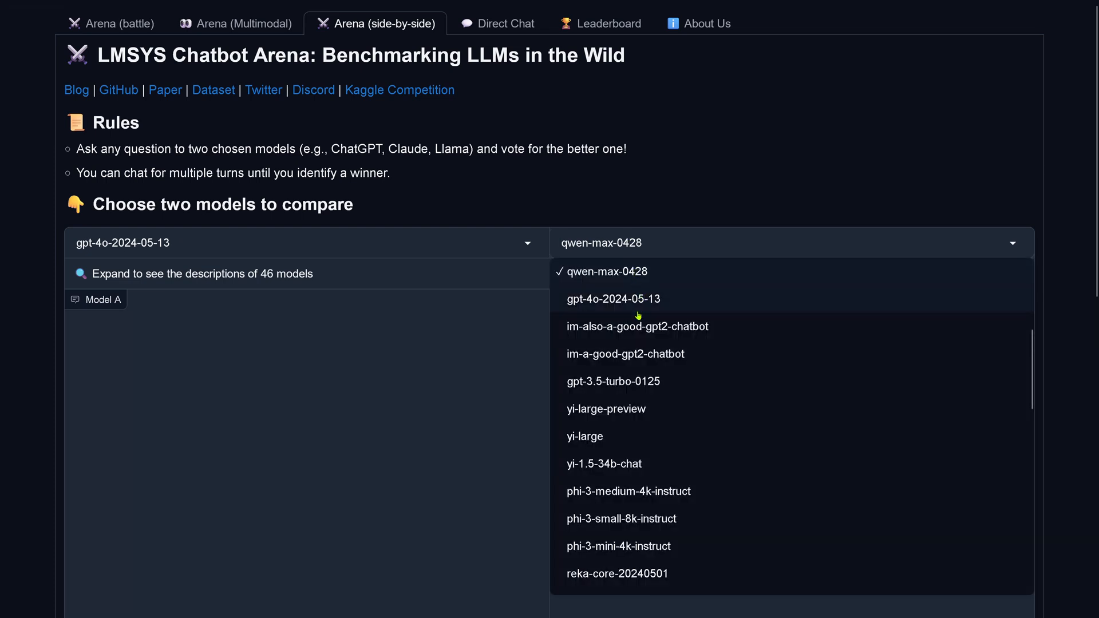
pyautogui.scroll(3)
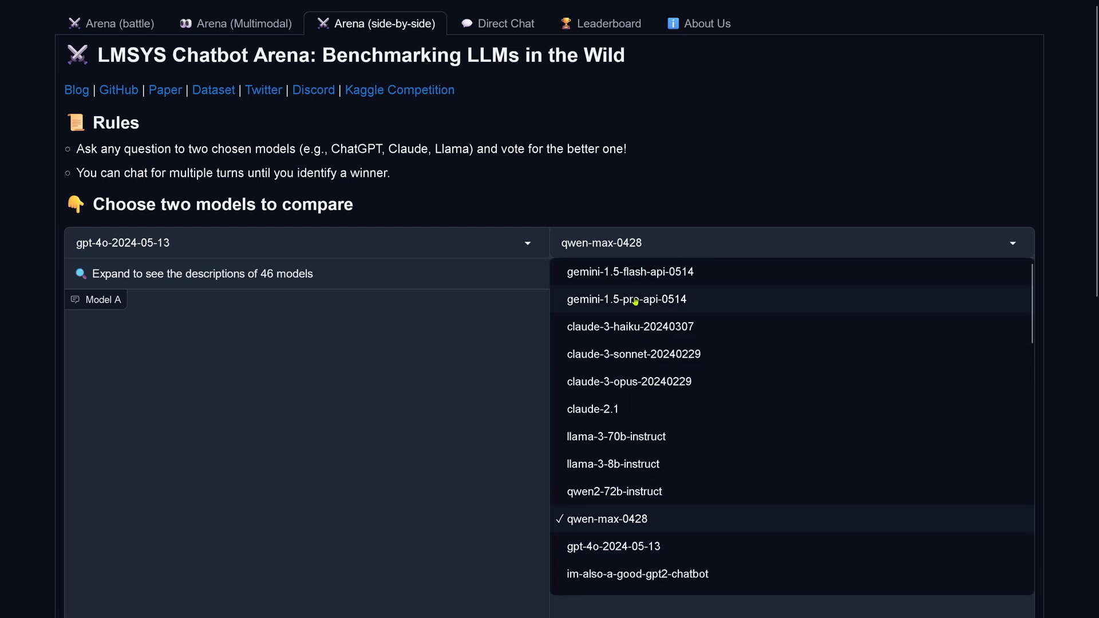
pyautogui.moveTo(684, 307)
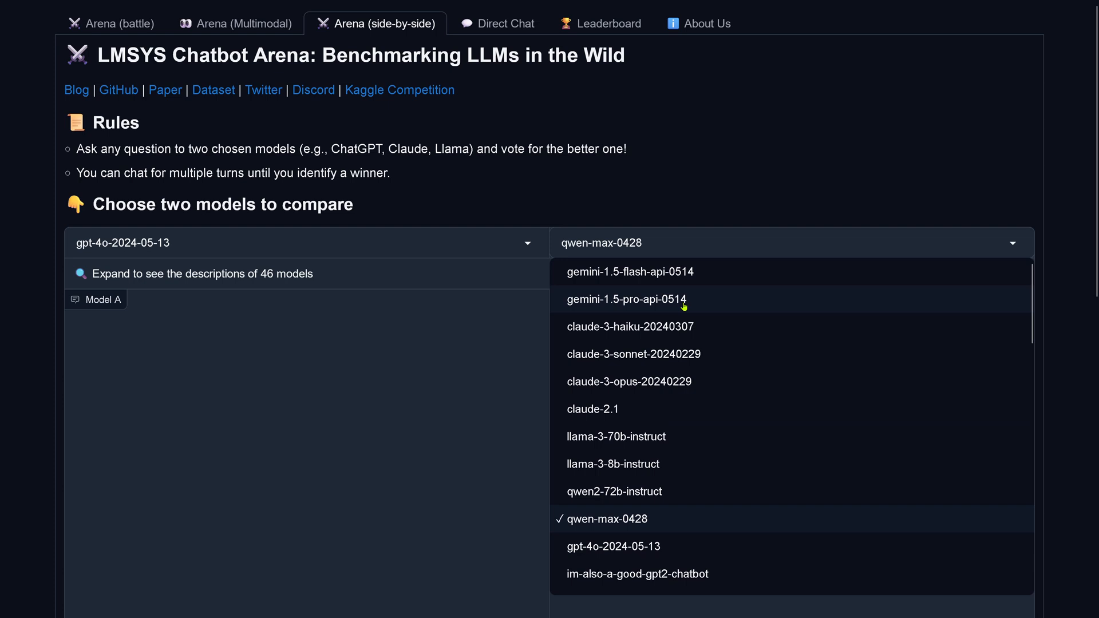
pyautogui.moveTo(737, 435)
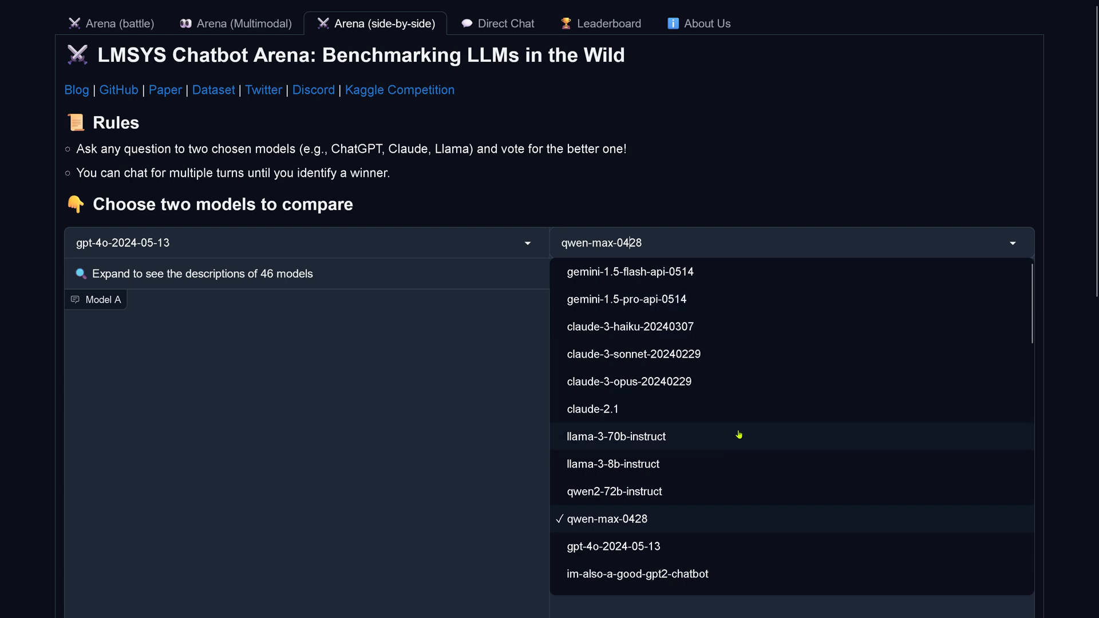
pyautogui.moveTo(658, 382)
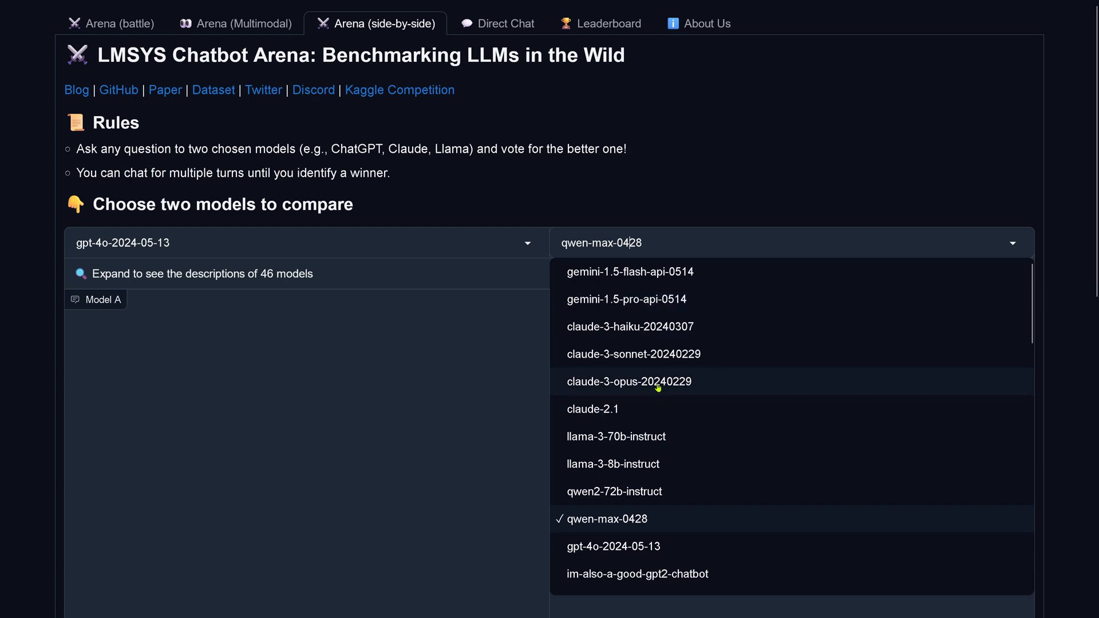
pyautogui.click(630, 381)
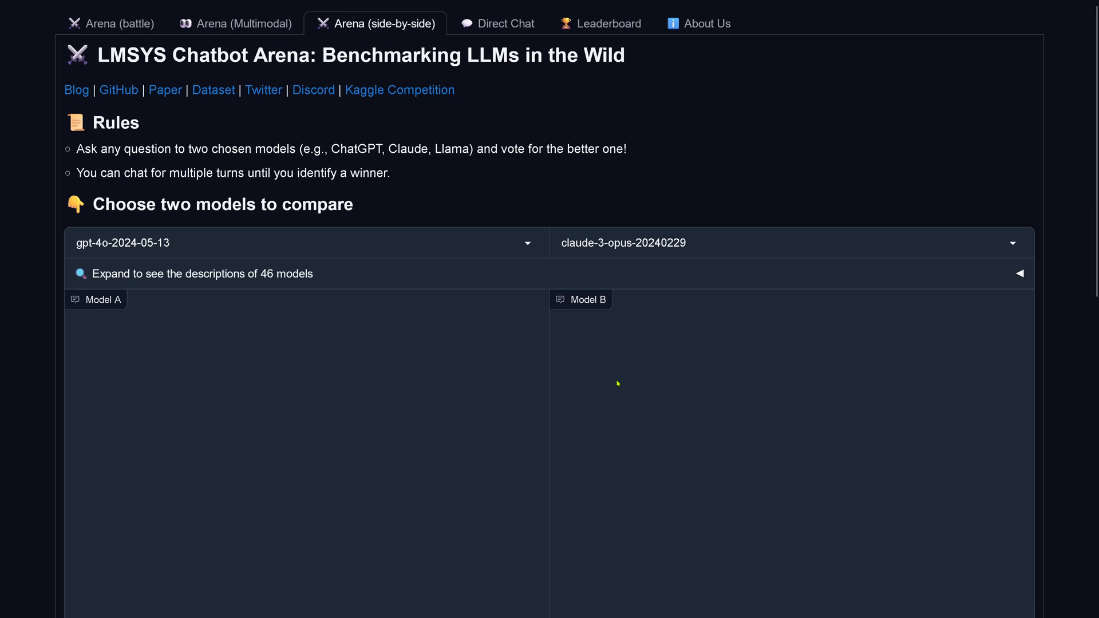
# - Send the Stanford financial-aid question to both side-by-side models
pyautogui.scroll(-3)
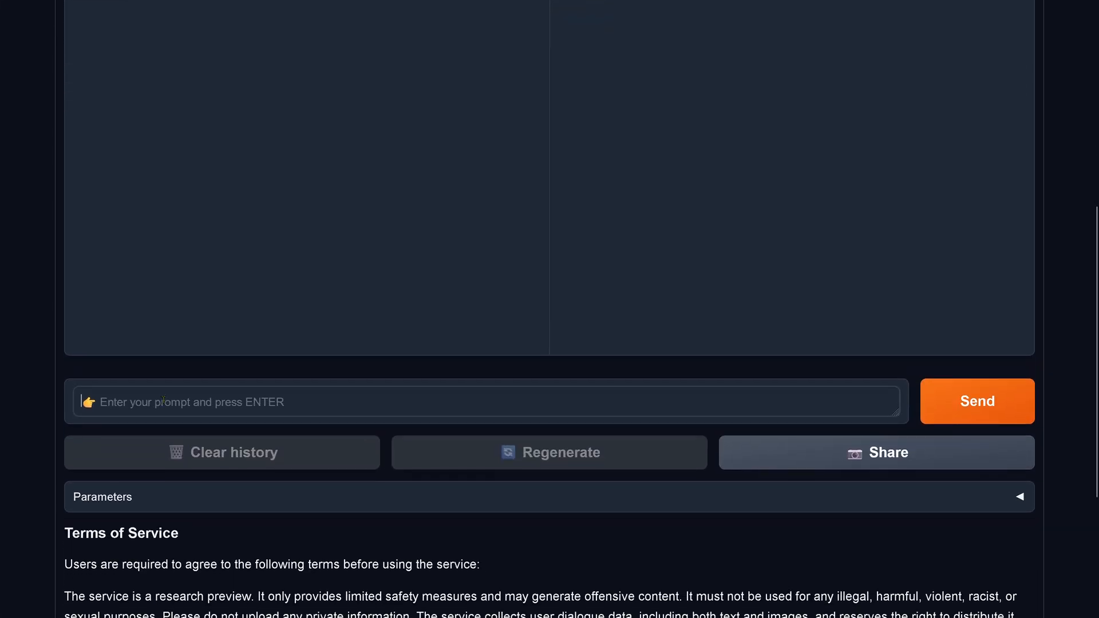
pyautogui.write('Stanford provides a financial aid to families with low income. they pay 90% of their official fees. If a poor family with 6 children will send all children to stanford, at what time will they have enough money, received from stanford, to send the 7th child to stanford, if they have no money at all??')
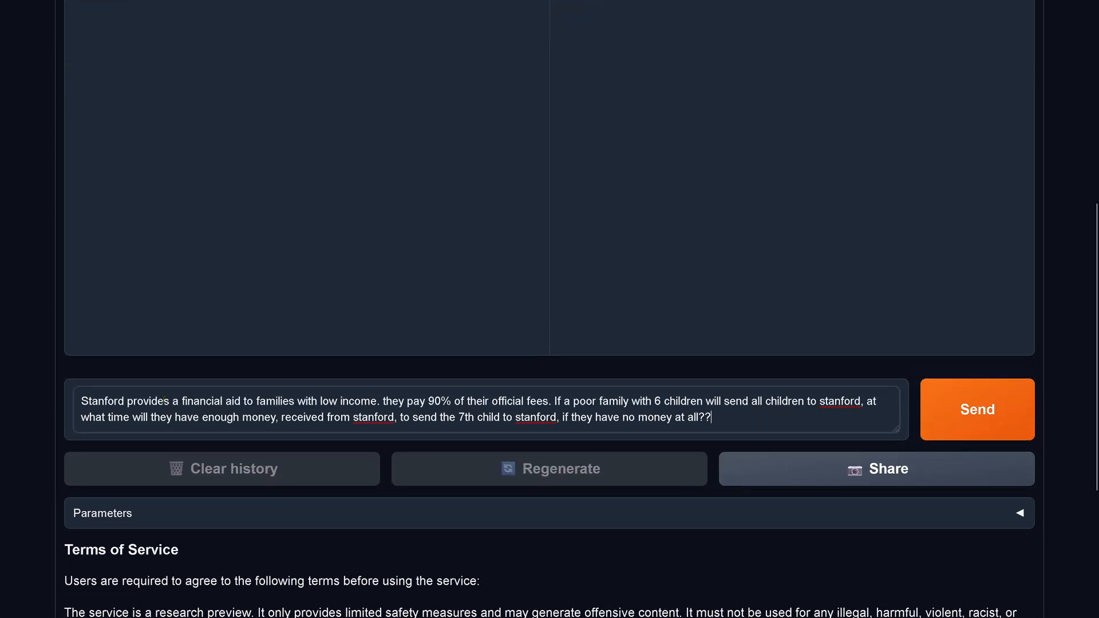
pyautogui.click(976, 409)
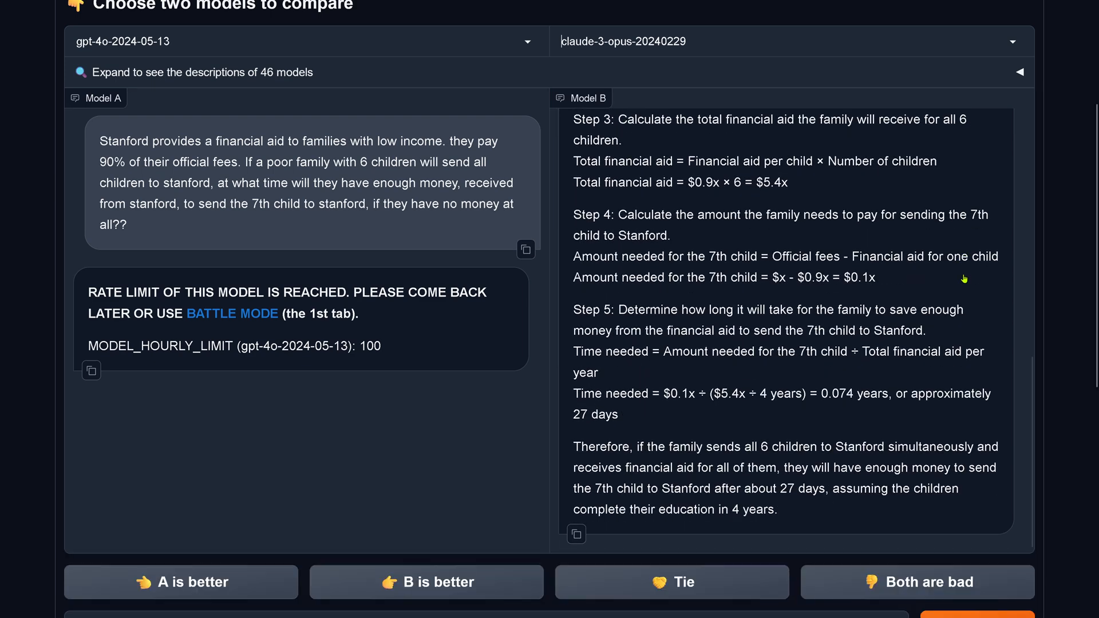
pyautogui.moveTo(603, 462)
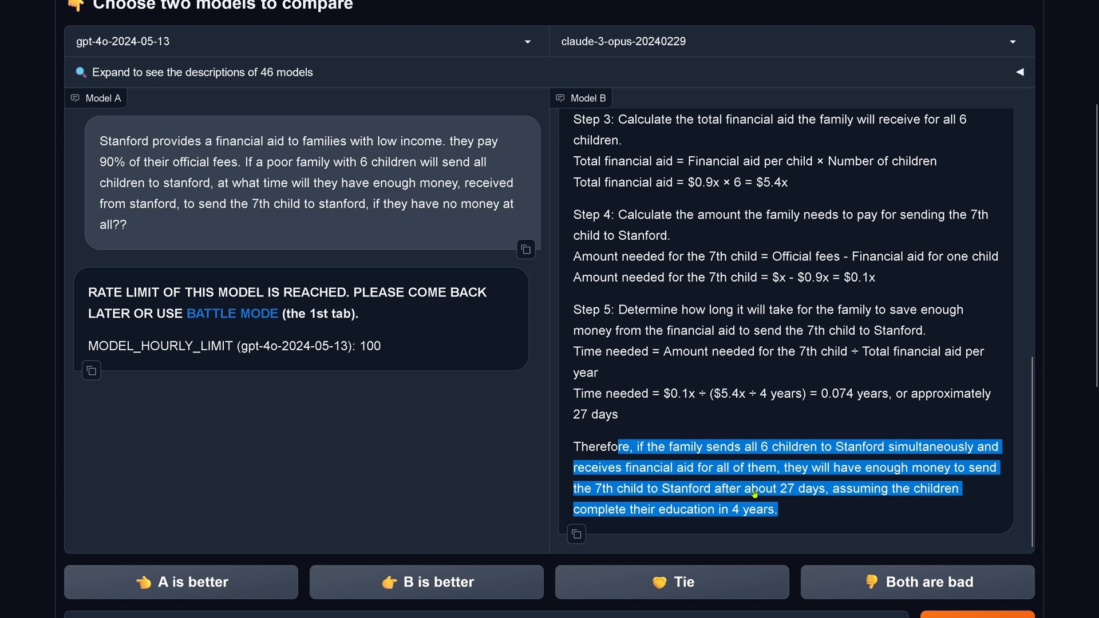
pyautogui.moveTo(608, 79)
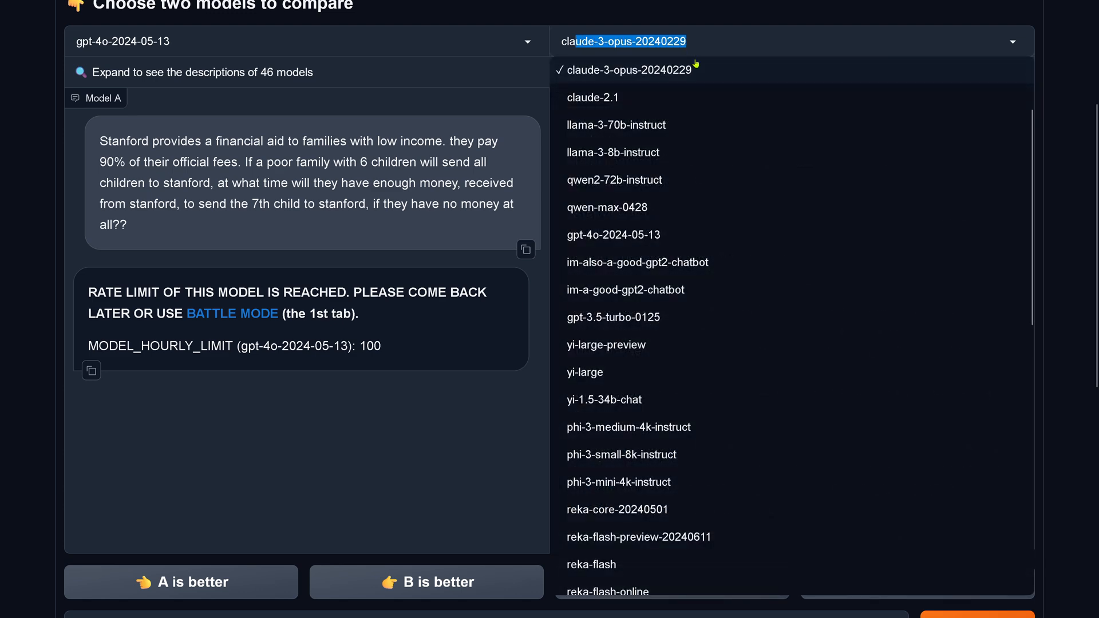
pyautogui.moveTo(915, 55)
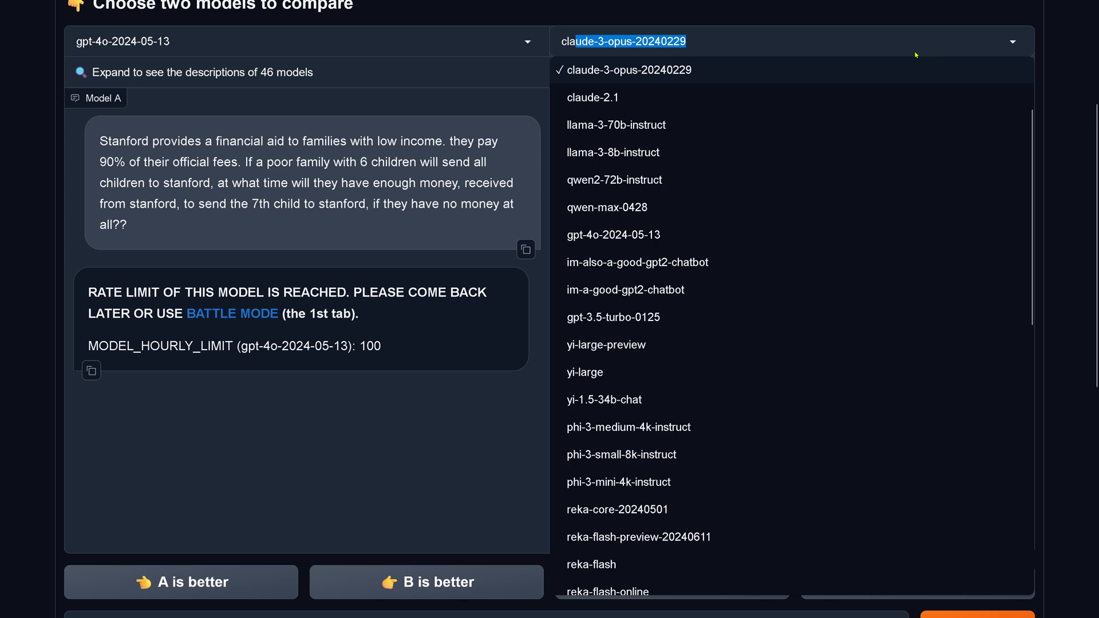
# - Keep claude-3-opus-20240229 as Model B and read its 27-day answer
pyautogui.click(628, 69)
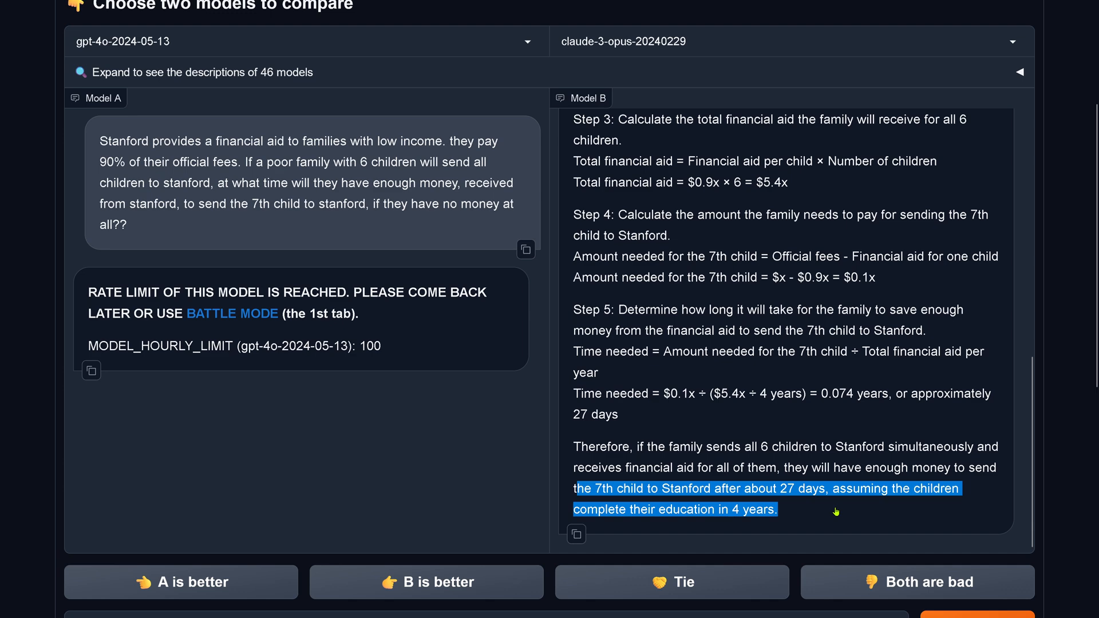
pyautogui.scroll(-3)
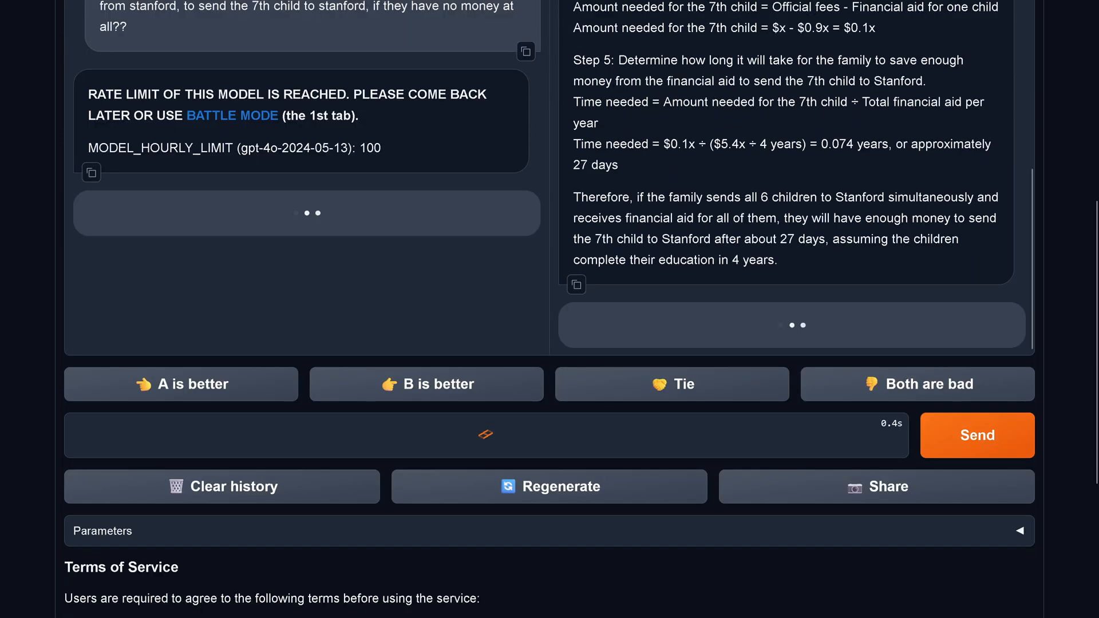
# - Get Claude's 40-day step-by-step answer, then draft 'are you absolutely sure? examine each condition...'
pyautogui.click(977, 436)
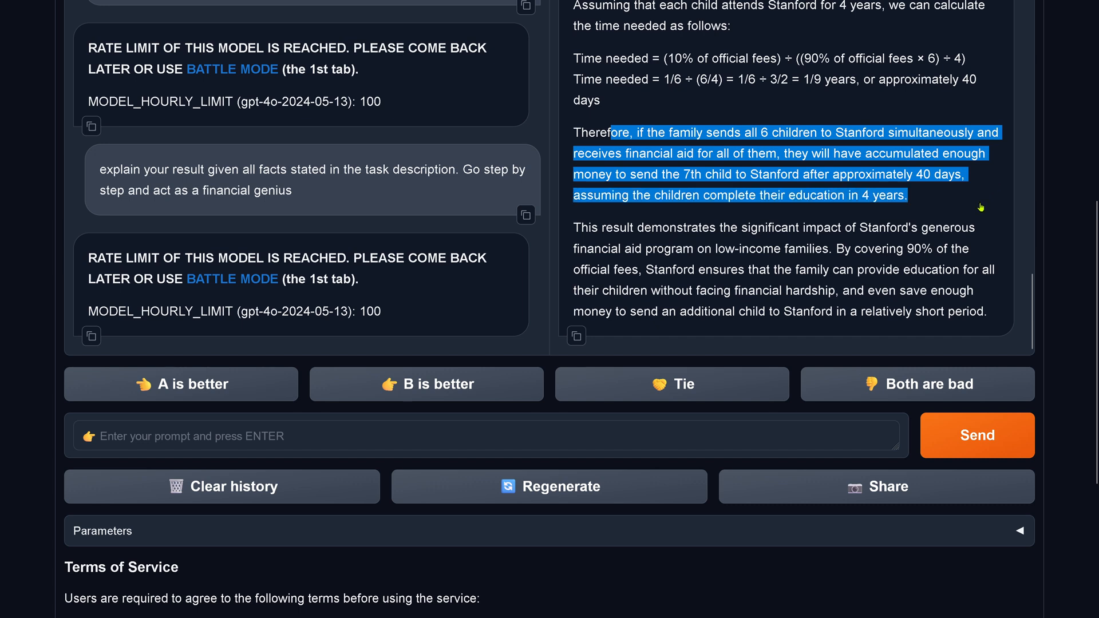
pyautogui.moveTo(986, 230)
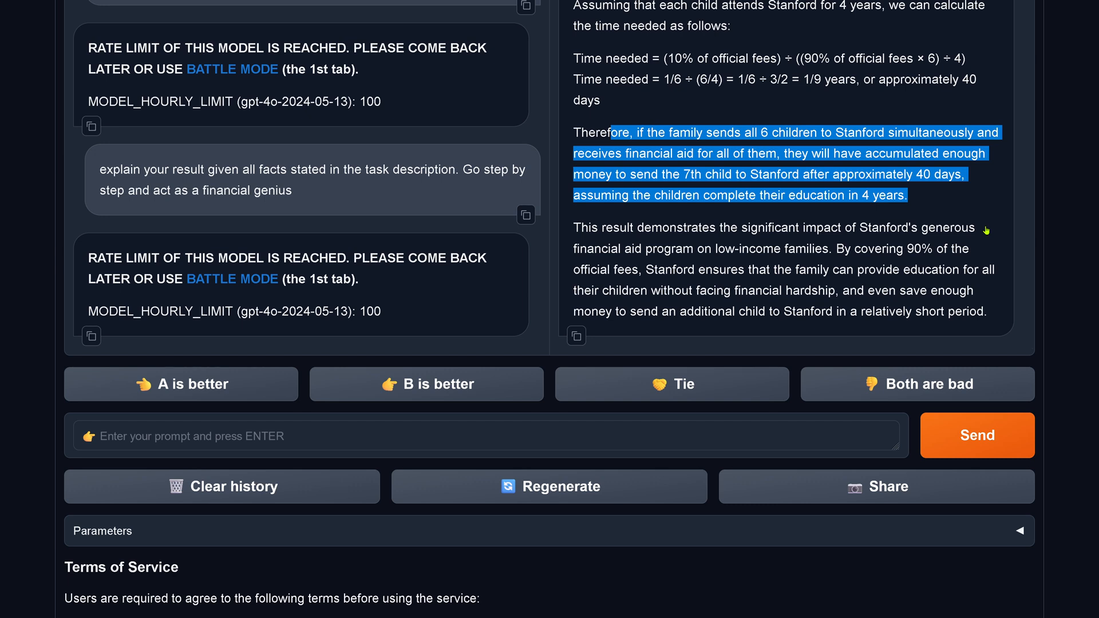
pyautogui.write('are you absolutely sure? examine each condition and given fact of the task')
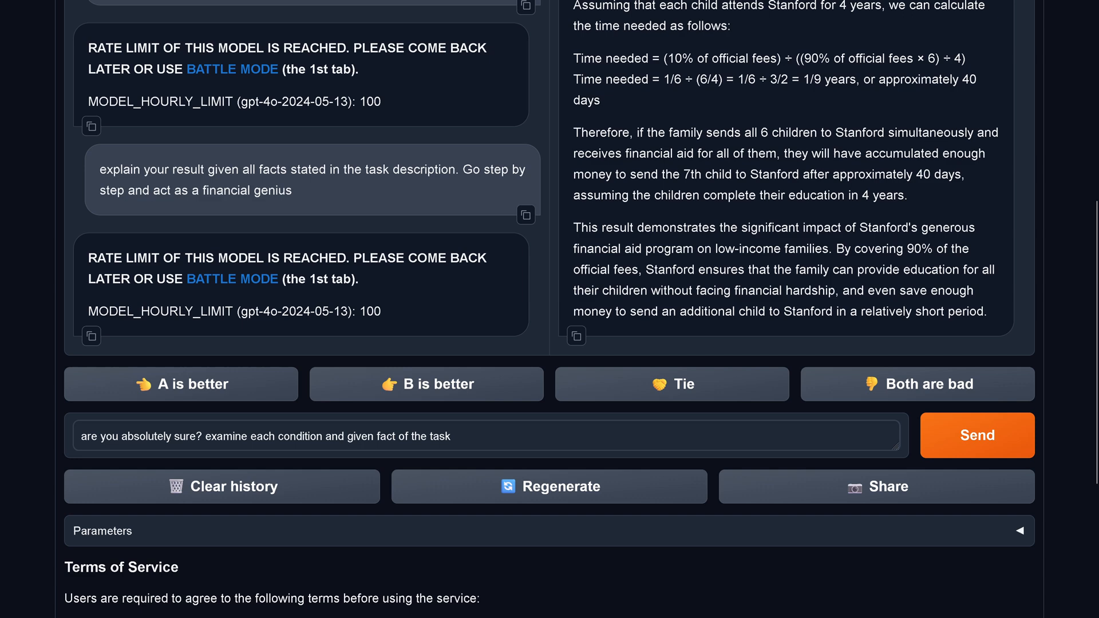
# - Send the recheck prompt and read Claude's revised answer of about 6 years 8 months
pyautogui.click(977, 435)
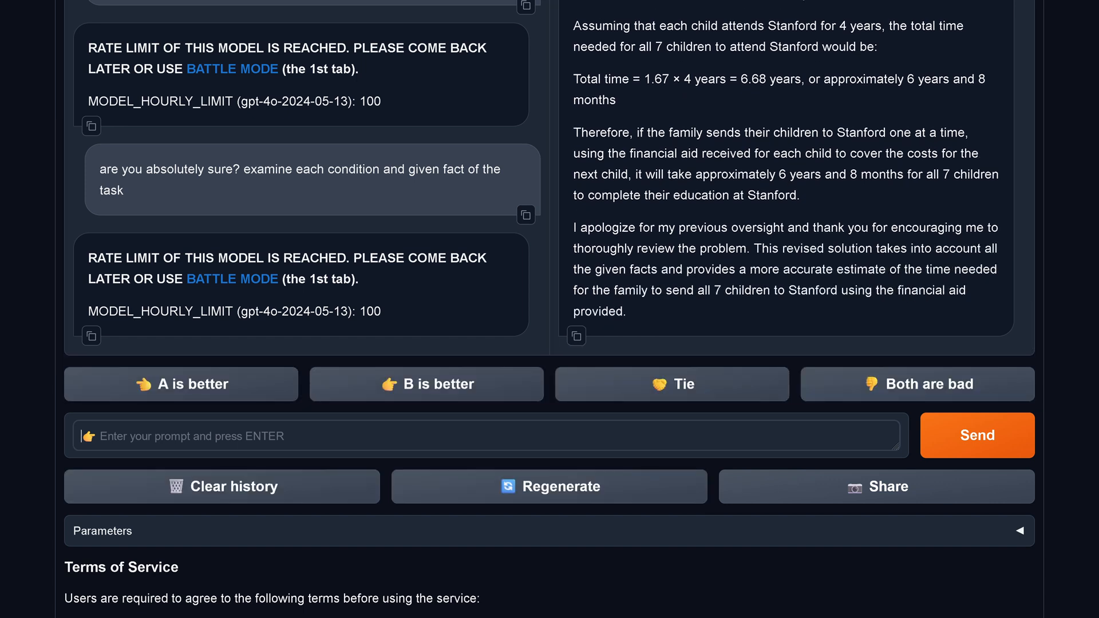
pyautogui.scroll(3)
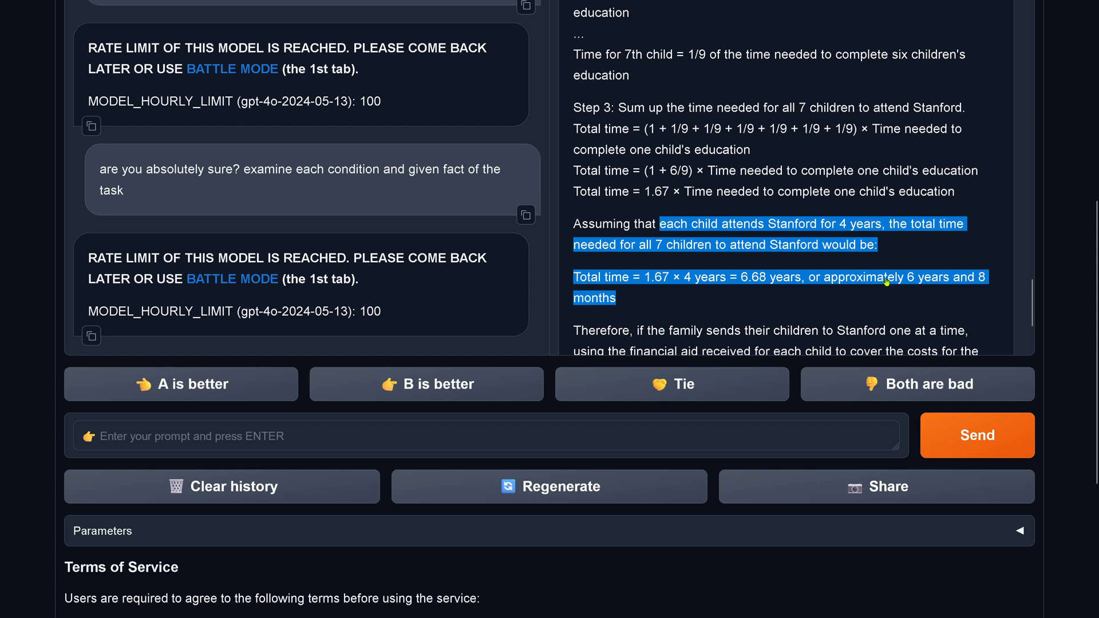
pyautogui.scroll(-3)
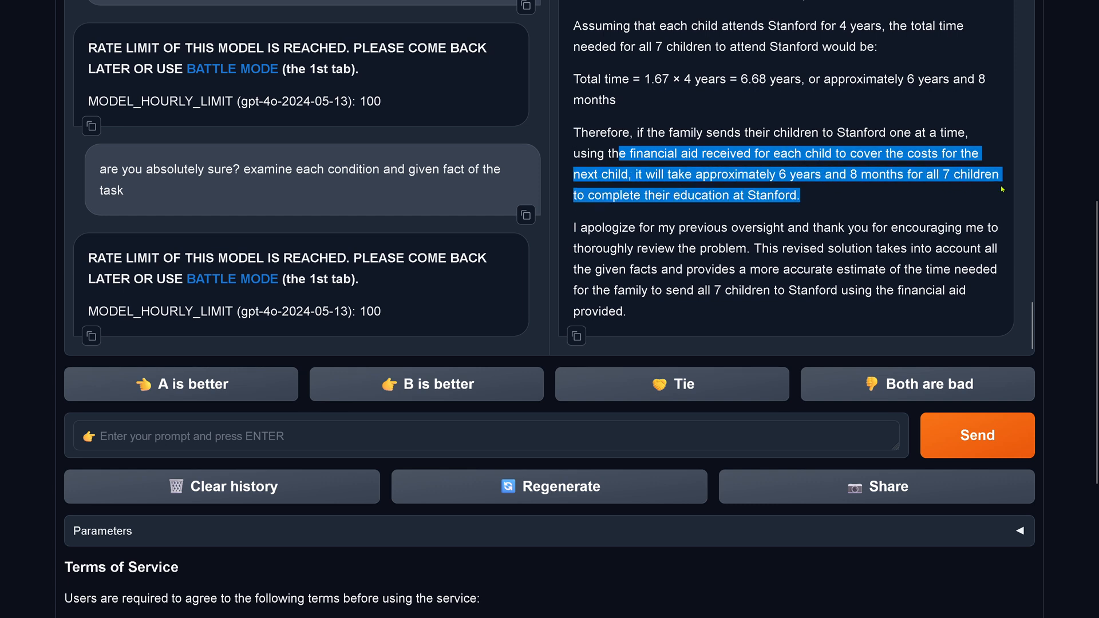
pyautogui.moveTo(974, 197)
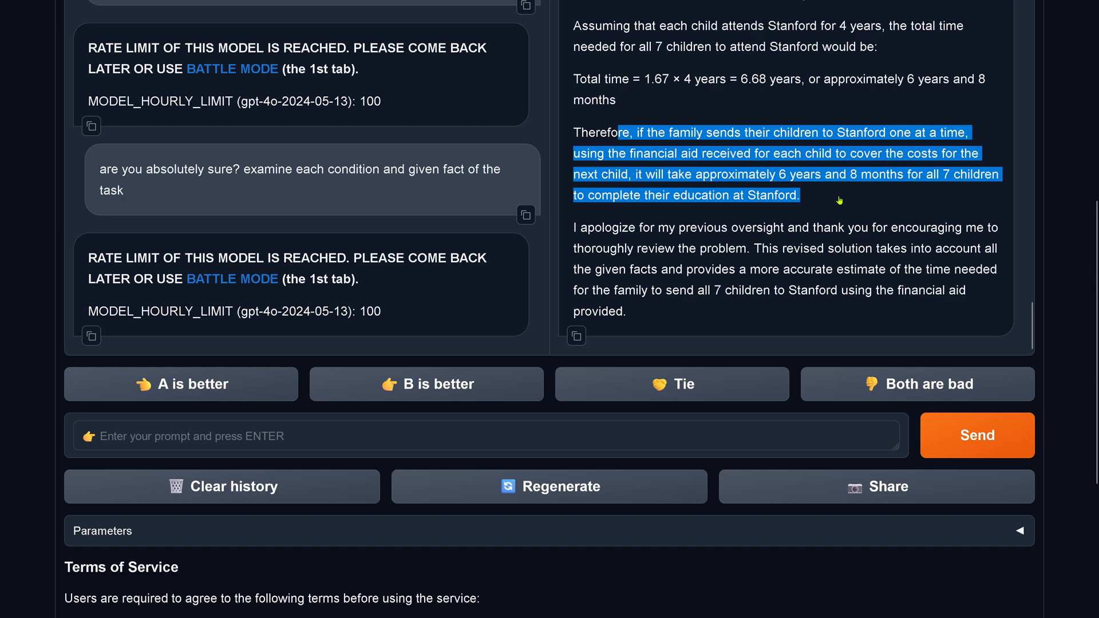
pyautogui.scroll(3)
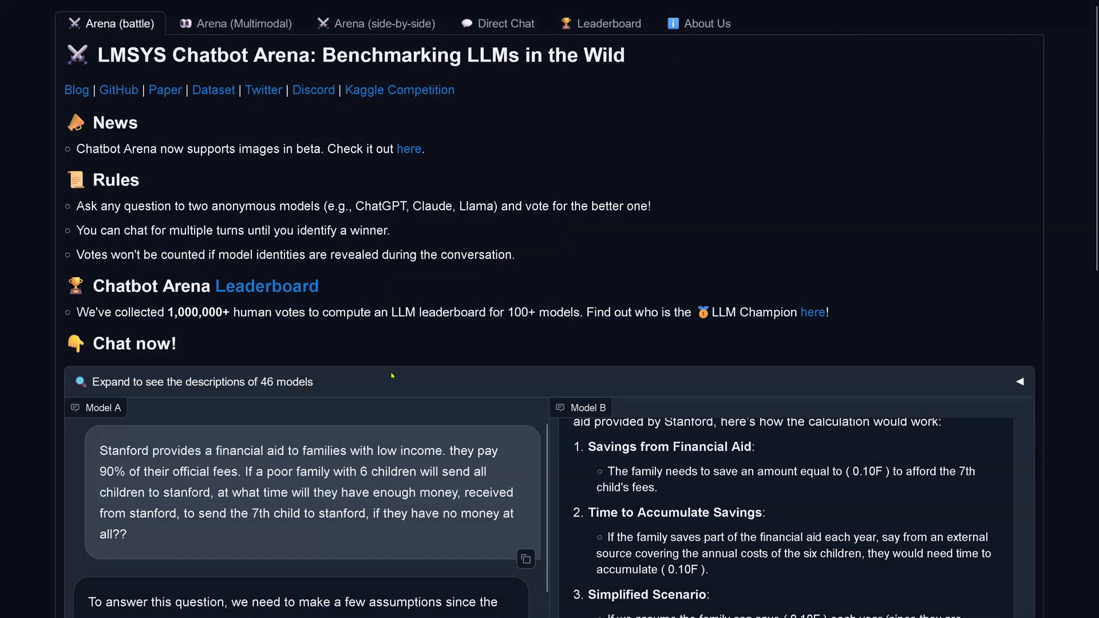
# - Vote on the anonymous battle answers and highlight Model A's 5 years 4 months conclusion
pyautogui.scroll(-3)
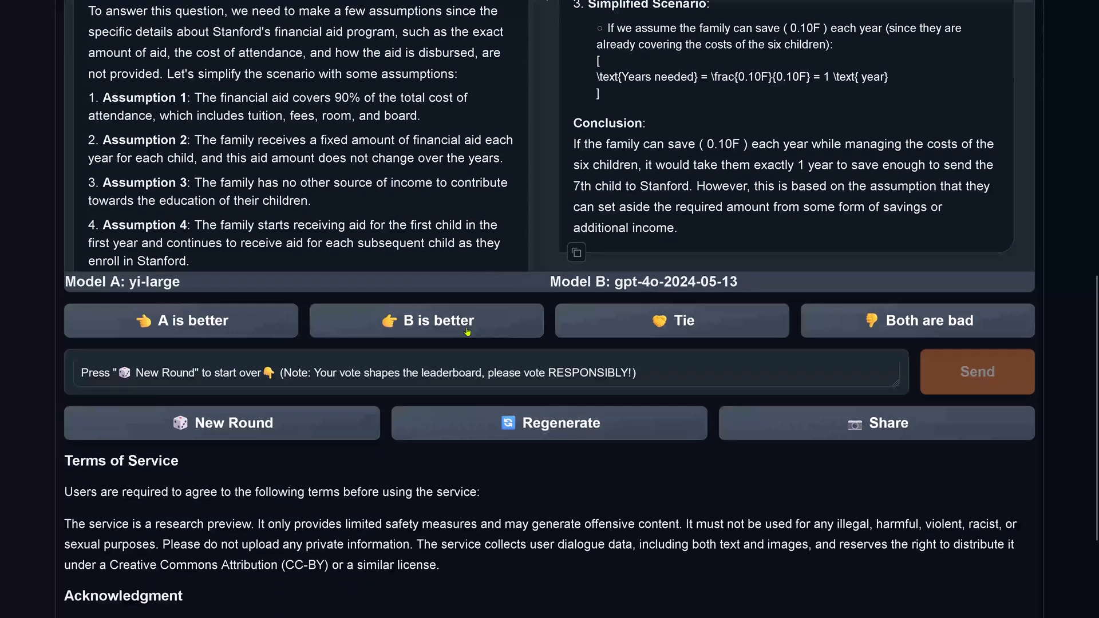
pyautogui.click(221, 423)
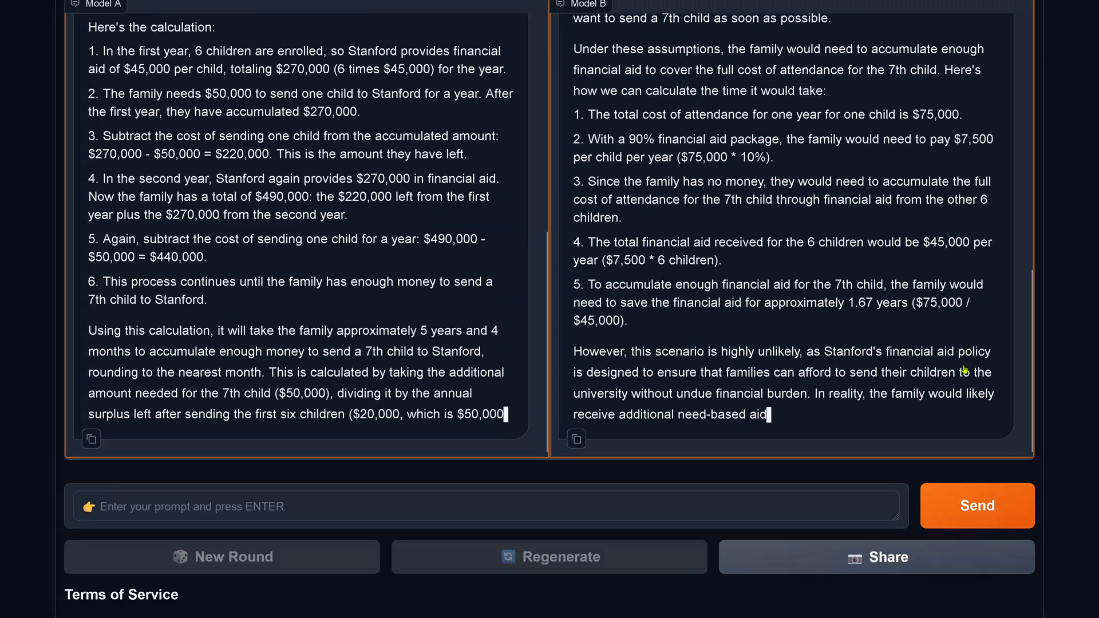
pyautogui.scroll(-3)
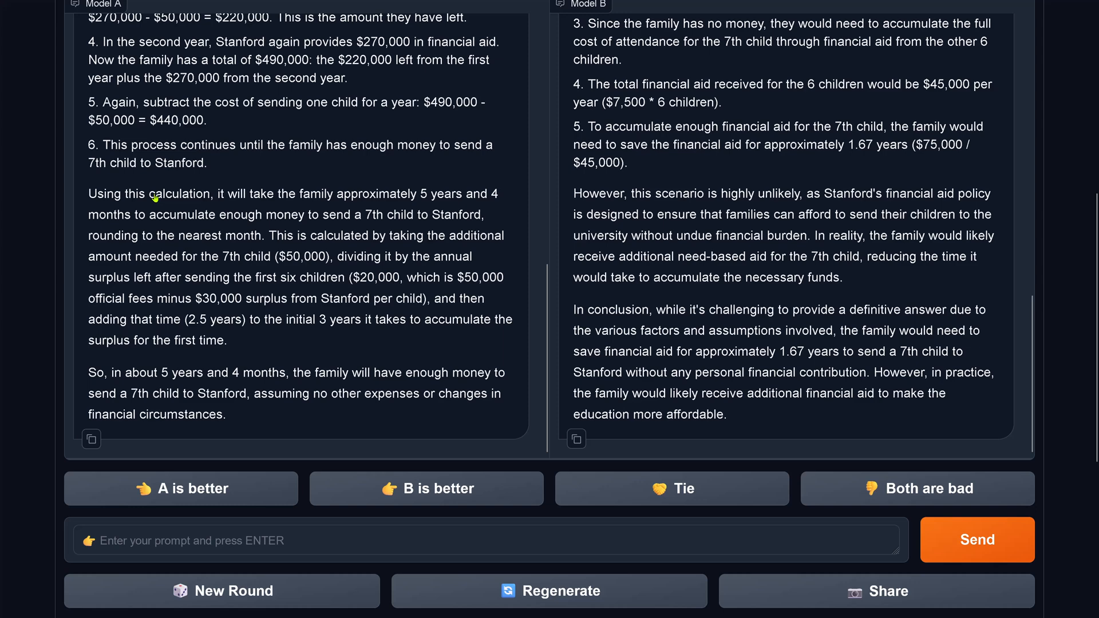
pyautogui.moveTo(153, 194); pyautogui.dragTo(377, 214)
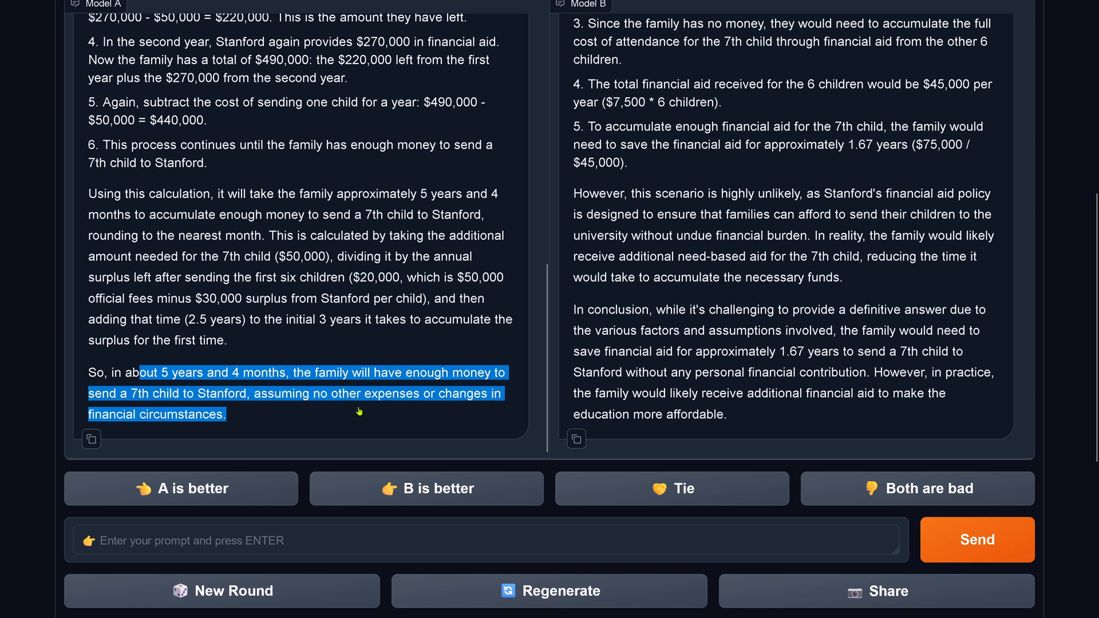
pyautogui.moveTo(378, 338)
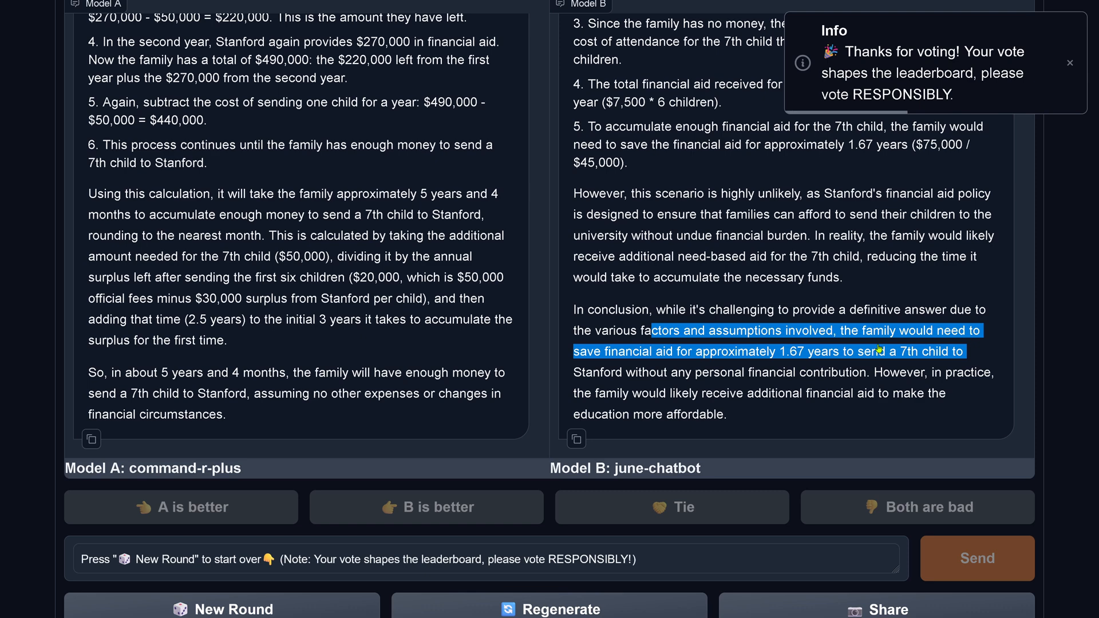
# - In a new round, send the Stanford question and highlight Model A's 10-year conclusion
pyautogui.click(223, 607)
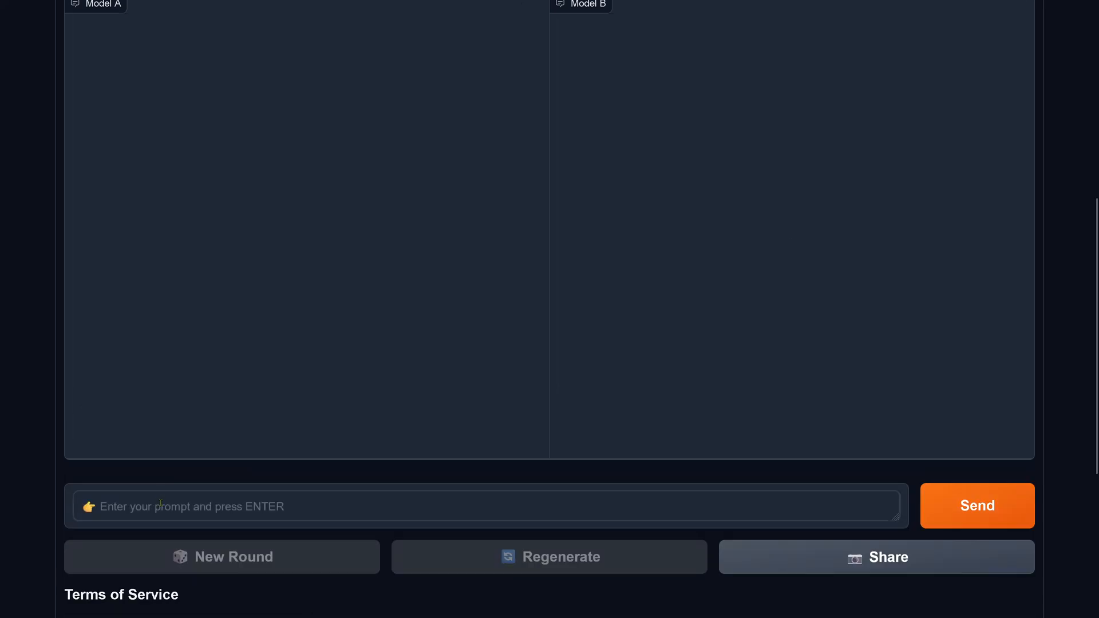
pyautogui.write('Stanford provides a financial aid to families with low income. they pay 90% of their official fees. If a poor family with 6 children will send all children to stanford, at what time will they have enough money, received from stanford, to send the 7th child to stanford, if they have no money at all??')
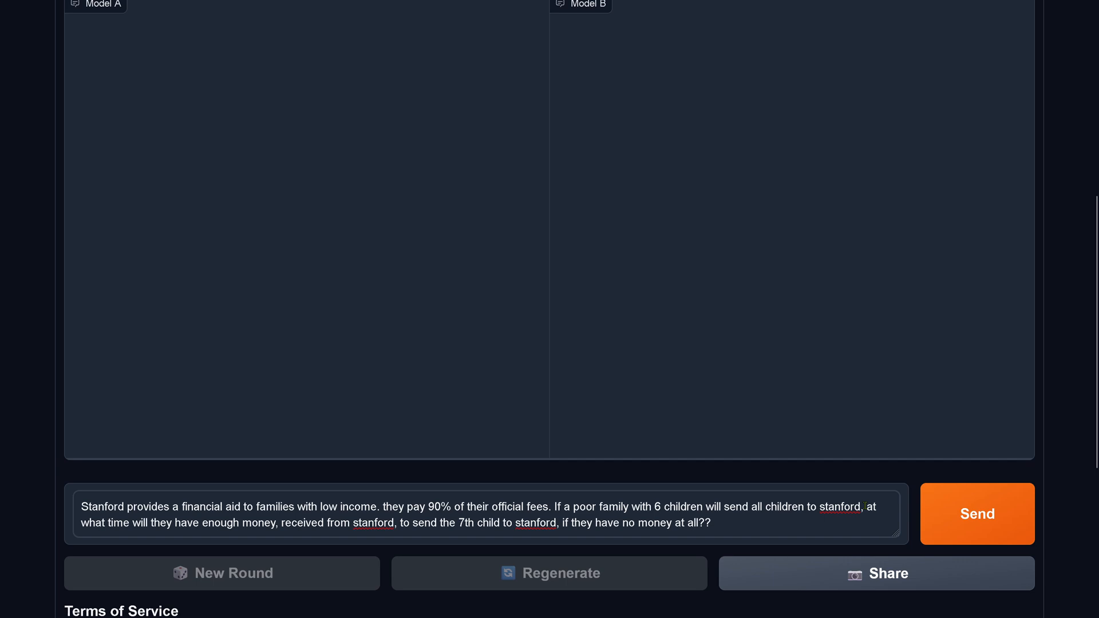
pyautogui.click(977, 514)
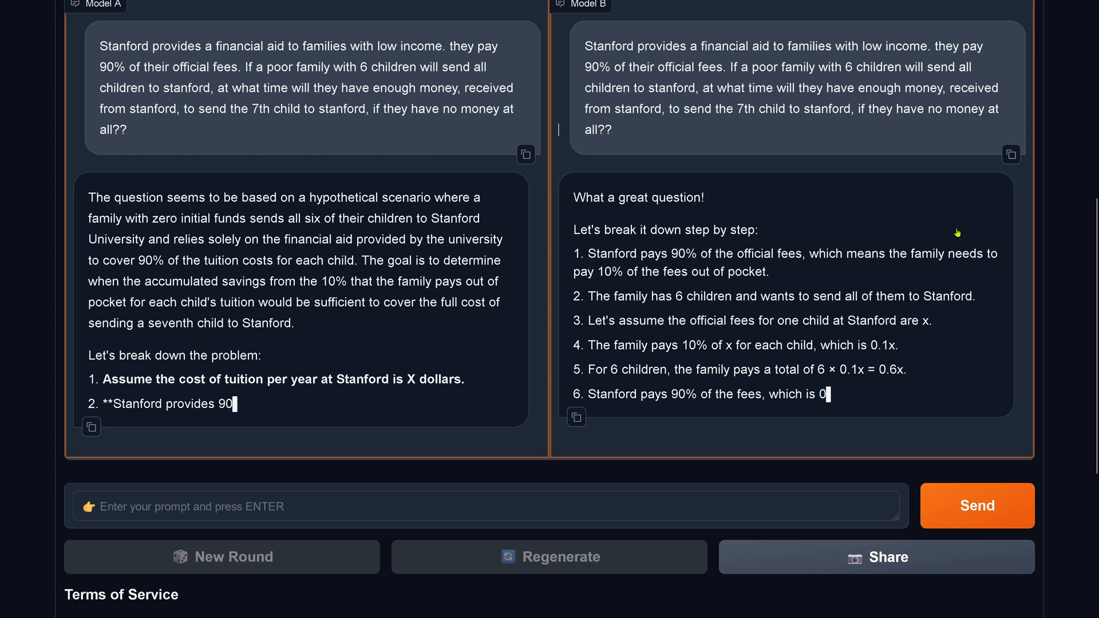
pyautogui.scroll(-3)
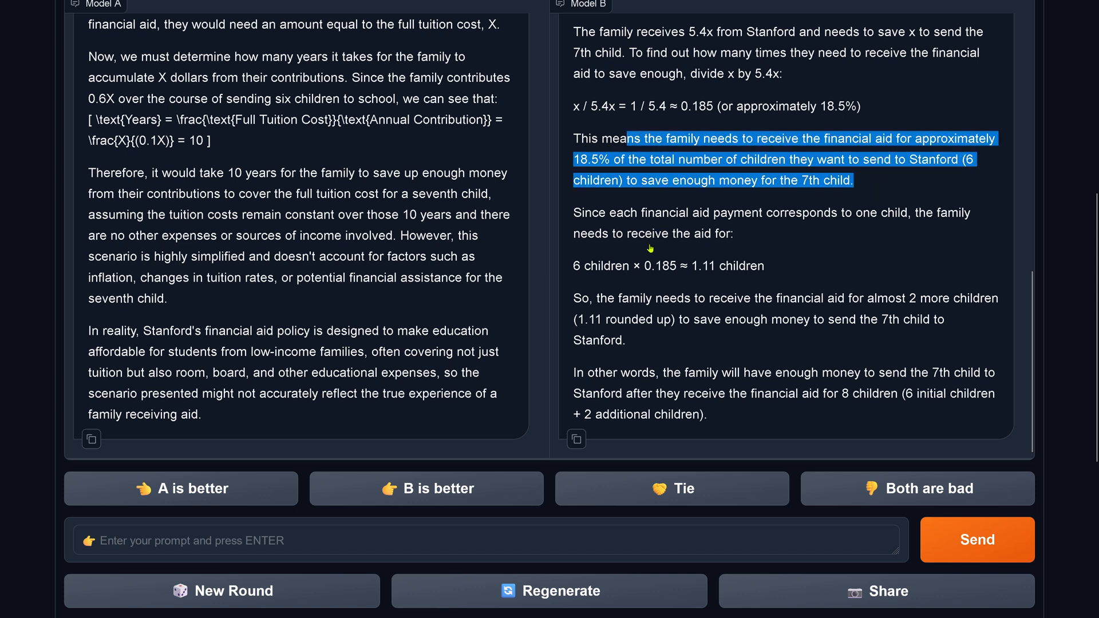
pyautogui.moveTo(617, 313)
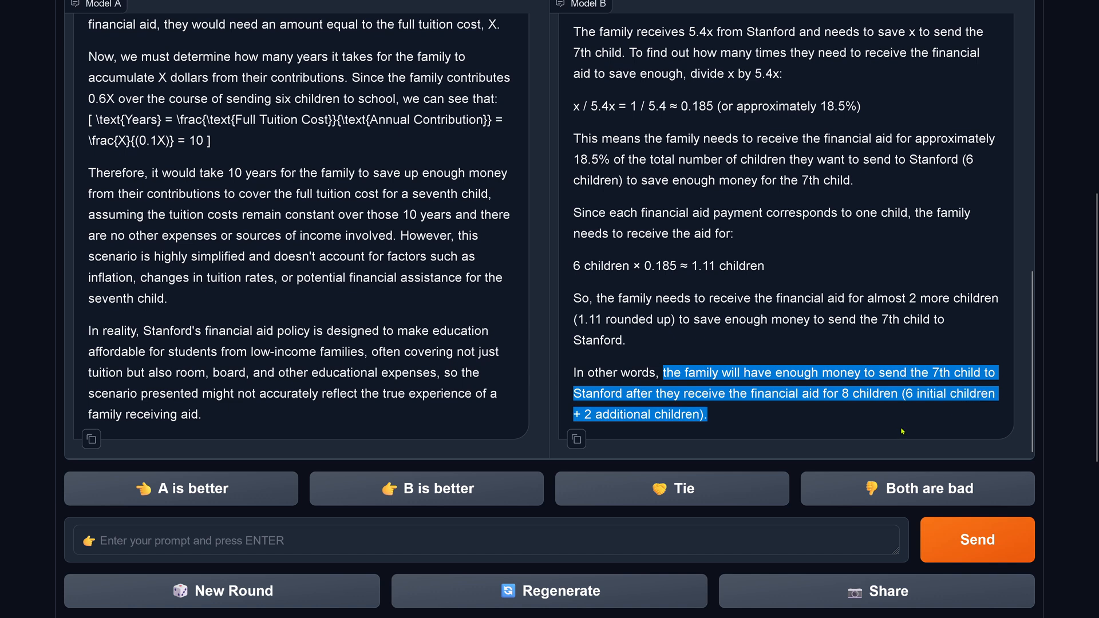
pyautogui.moveTo(690, 303)
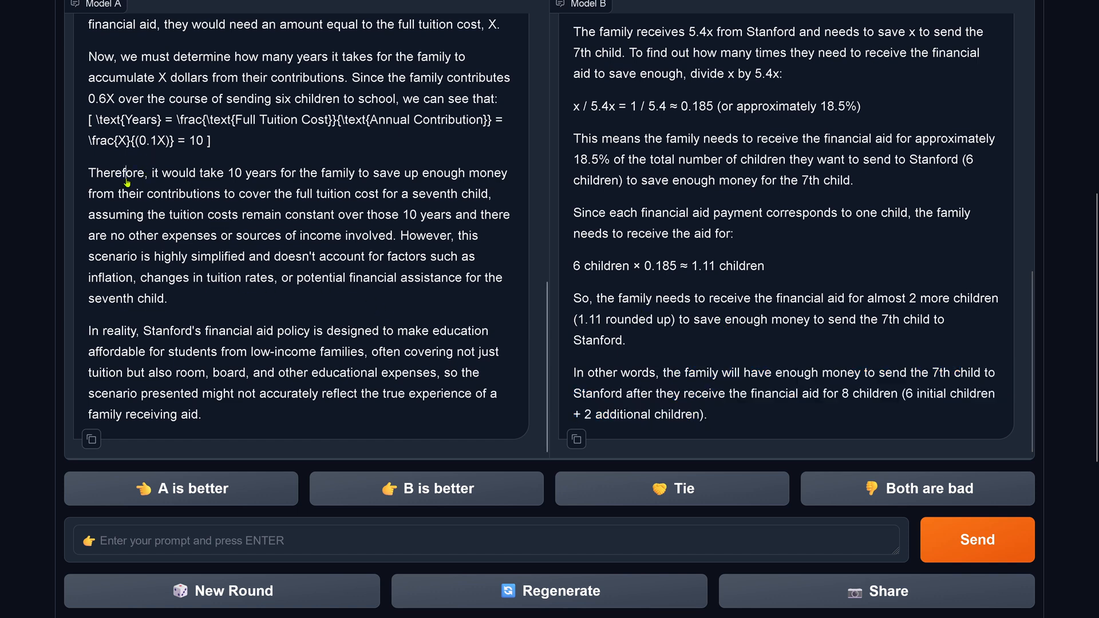
pyautogui.moveTo(126, 172); pyautogui.dragTo(250, 194)
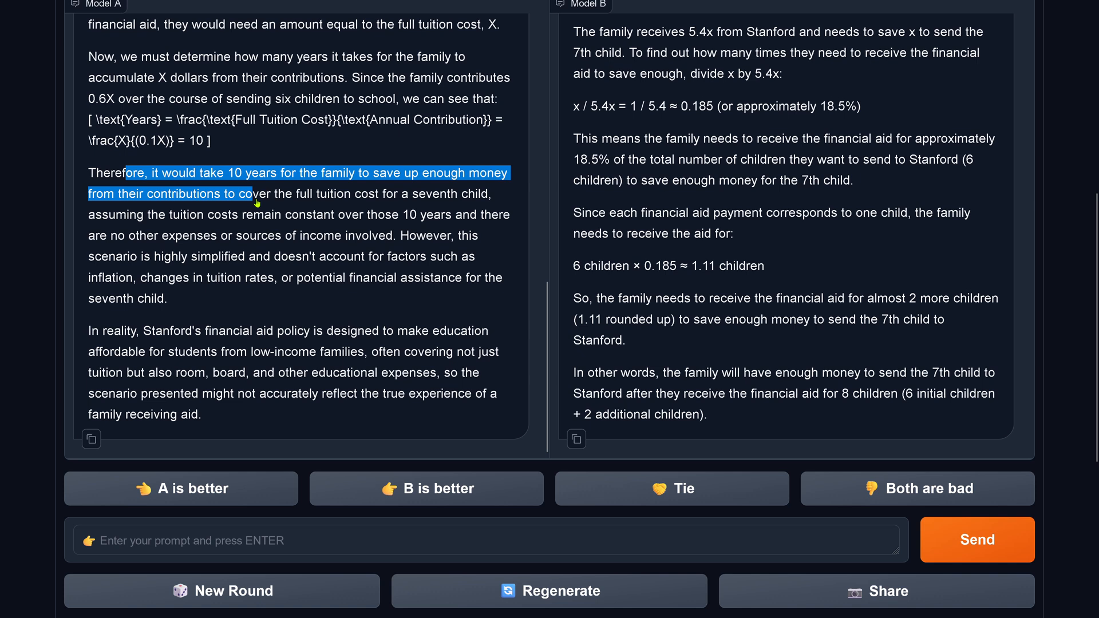